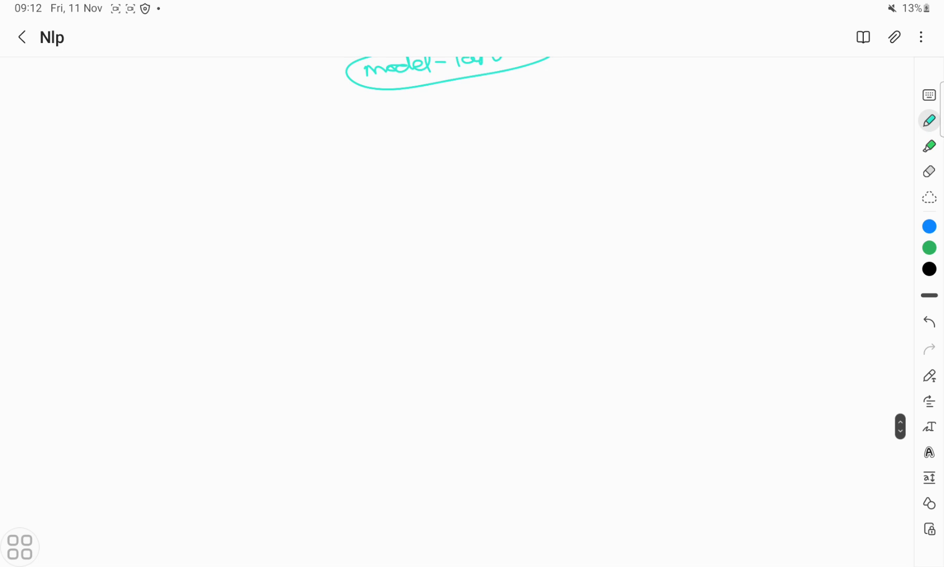
- Handwrite a boxed 'Tok2vect' heading with an arrow to principle, architecture and deep learning
drag(196, 149, 223, 184)
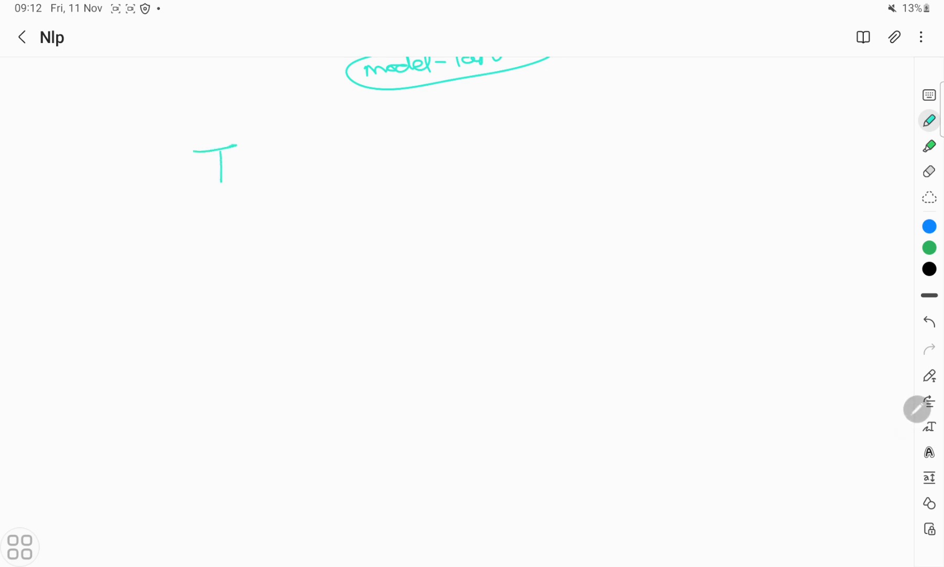
drag(235, 163, 316, 169)
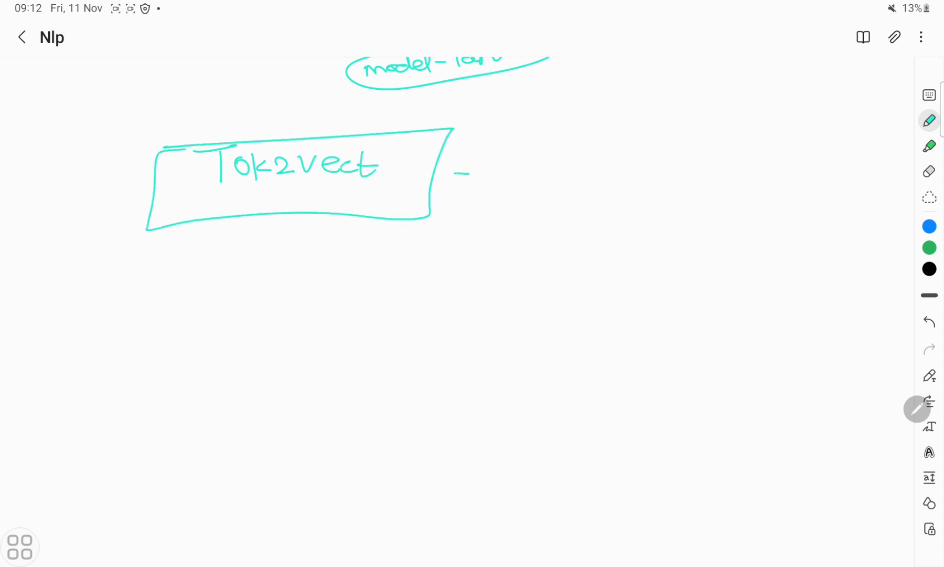
drag(457, 174, 560, 154)
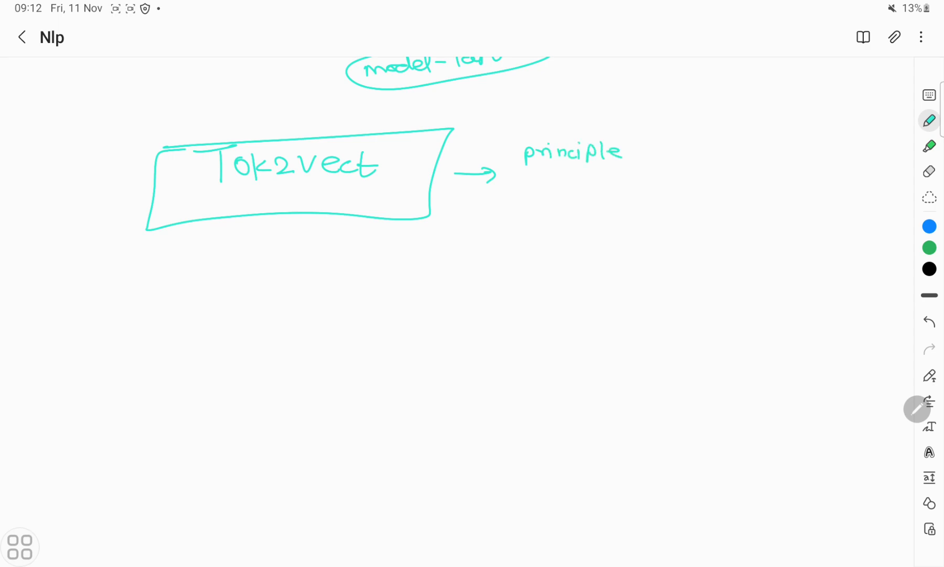
drag(530, 193, 627, 190)
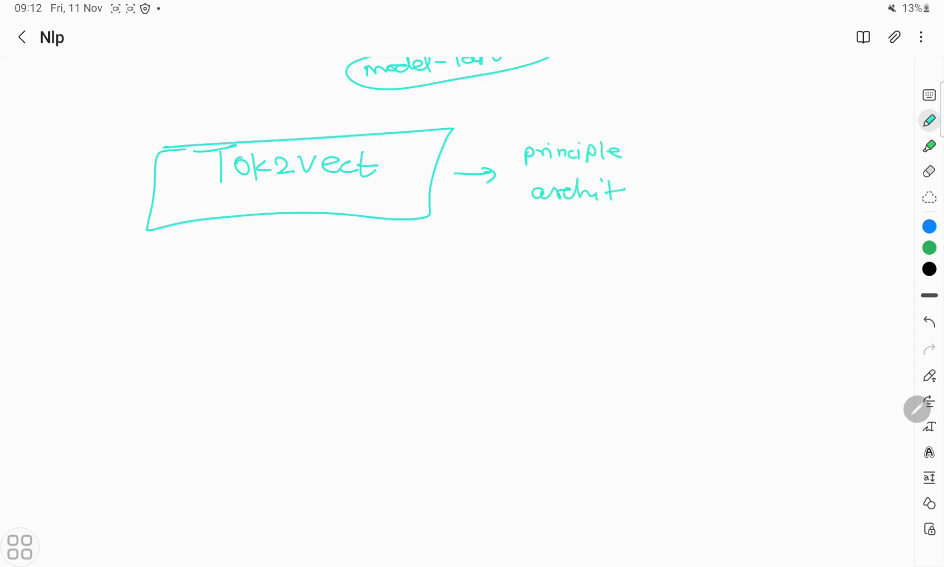
drag(620, 191, 693, 193)
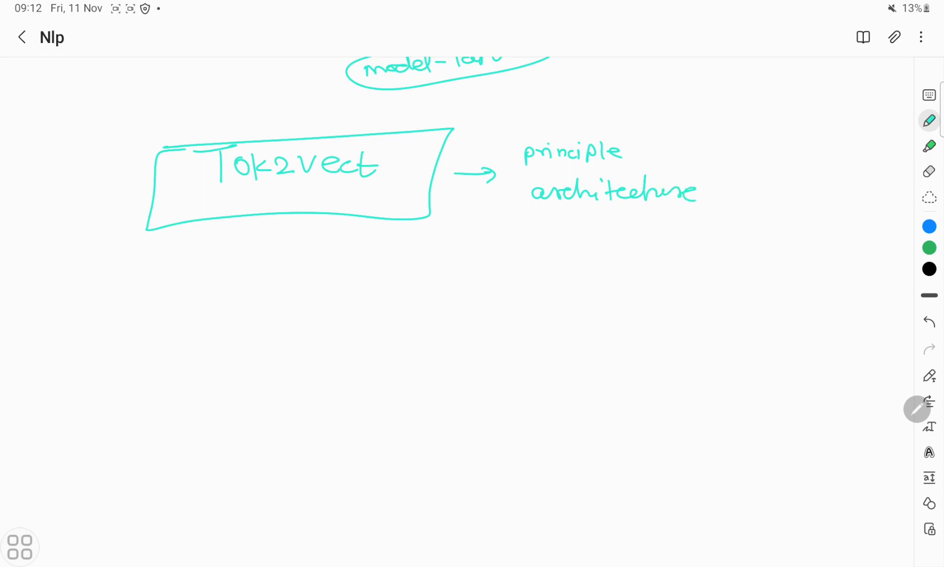
drag(536, 232, 602, 235)
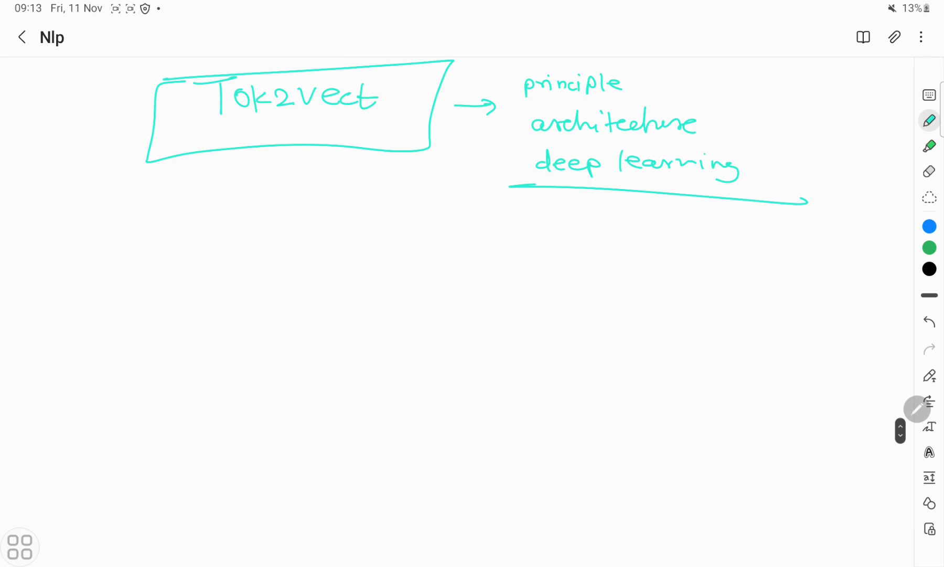
- Write 'sentence – words → tokens' on a new line below, underlining tokens
drag(274, 235, 262, 250)
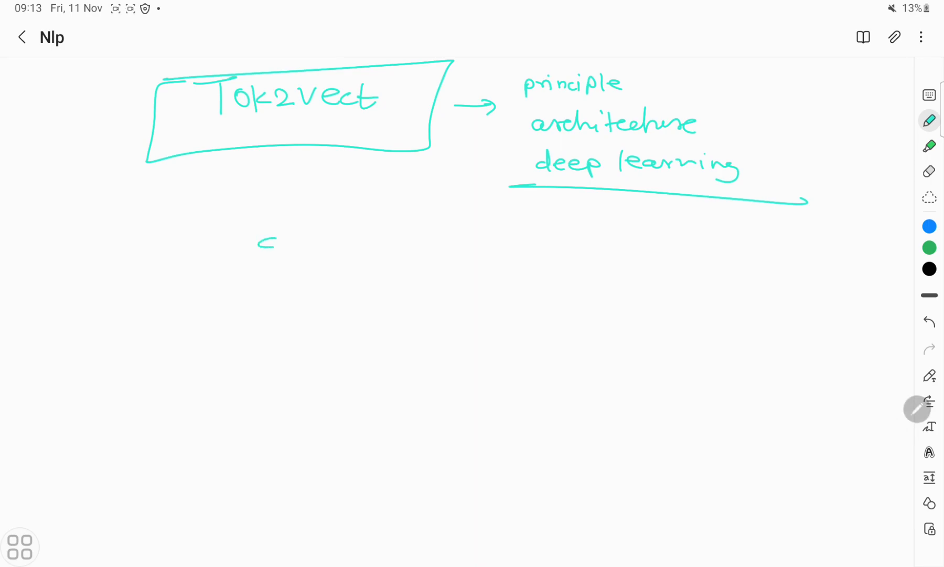
drag(259, 246, 428, 244)
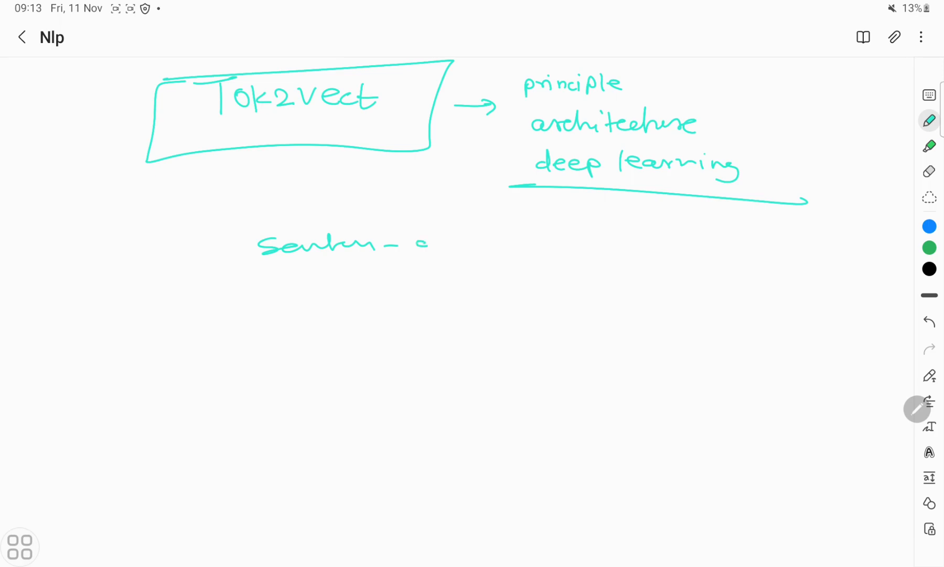
drag(428, 241, 548, 241)
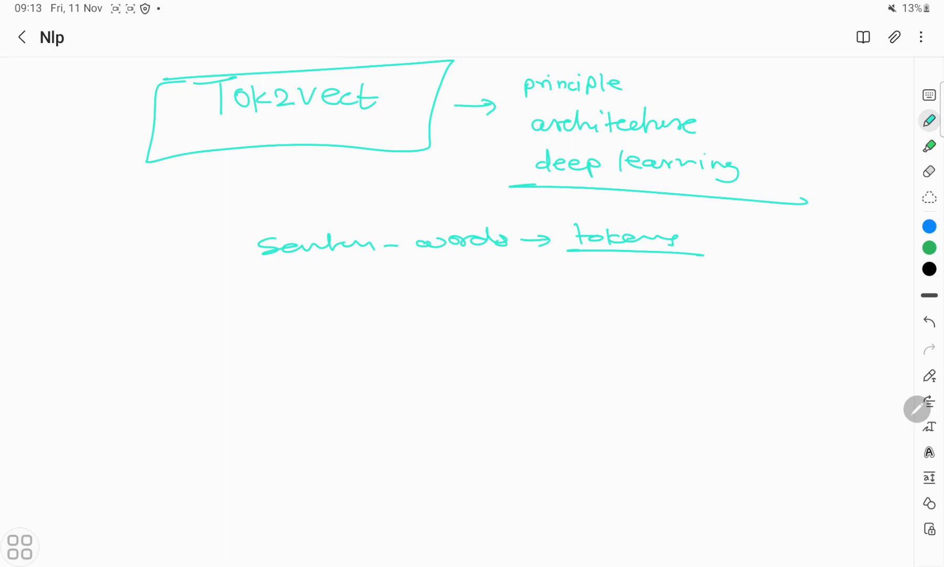
- Switch the pen to purple and loop around the 'sentence – words → tokens' line
scroll(down, 3)
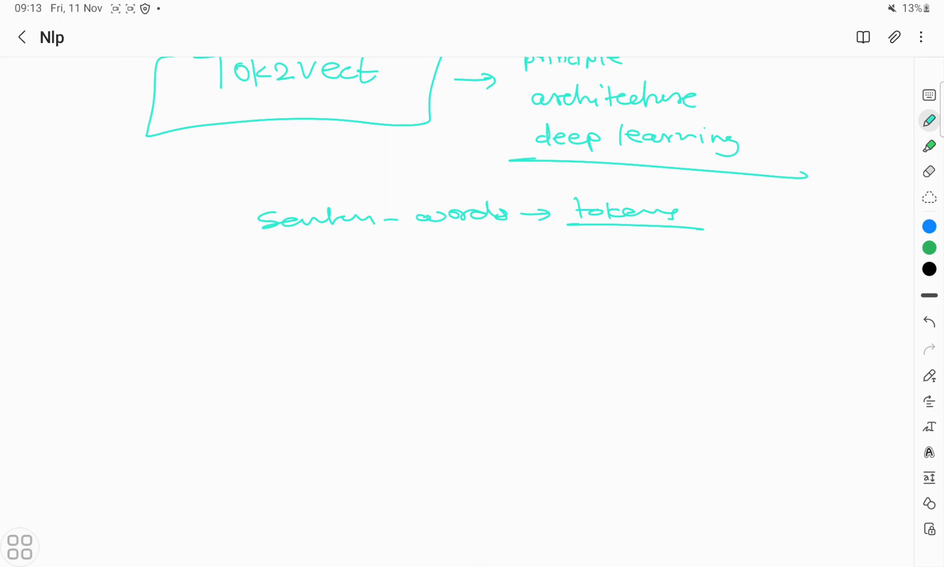
click(929, 120)
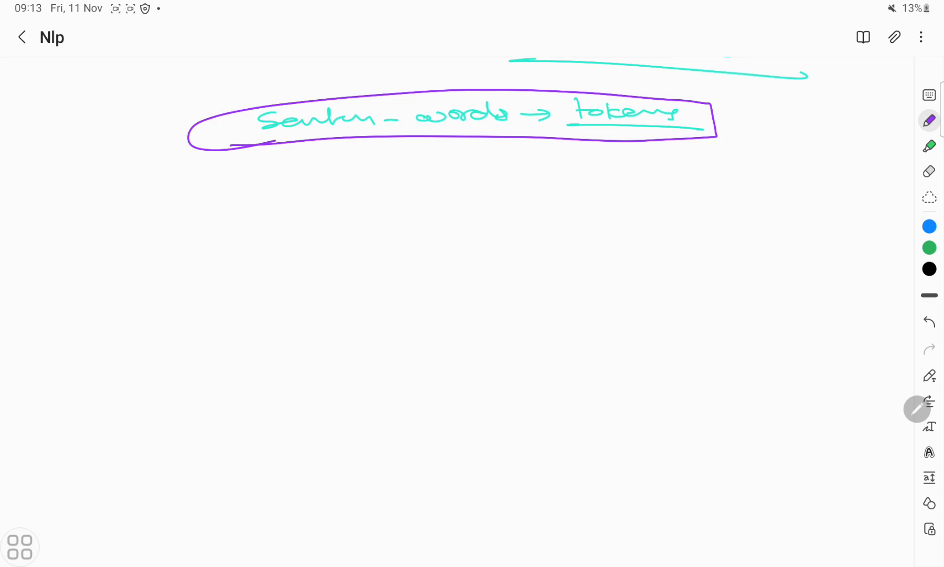
- Write 'spacy model [tok2vec, ner]' in purple, underlining tok2vec and ner
drag(299, 208, 327, 196)
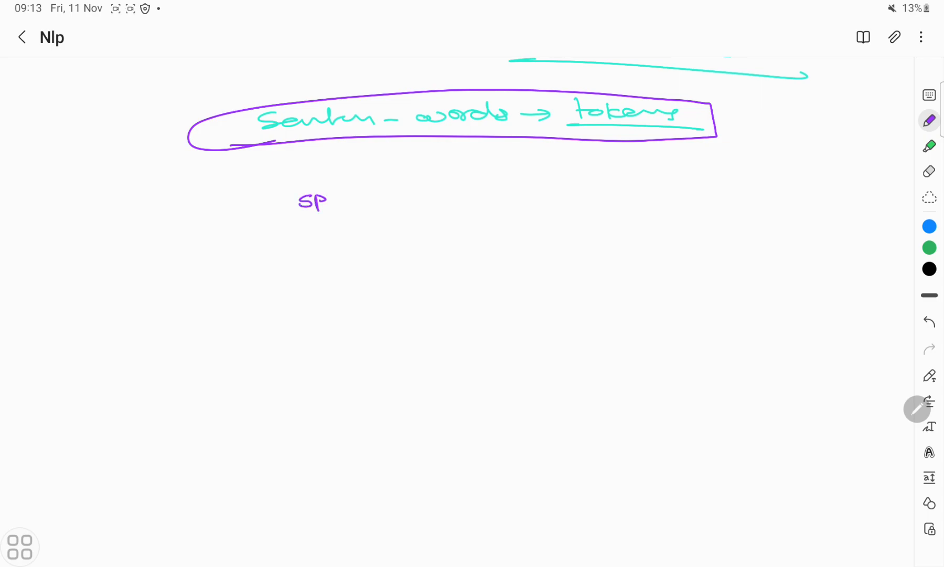
drag(328, 199, 436, 199)
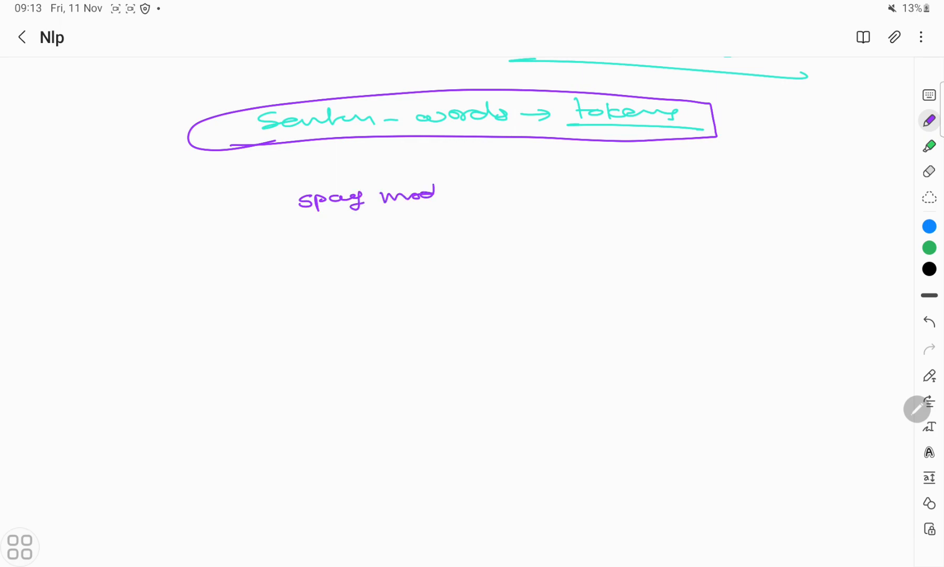
drag(434, 192, 518, 204)
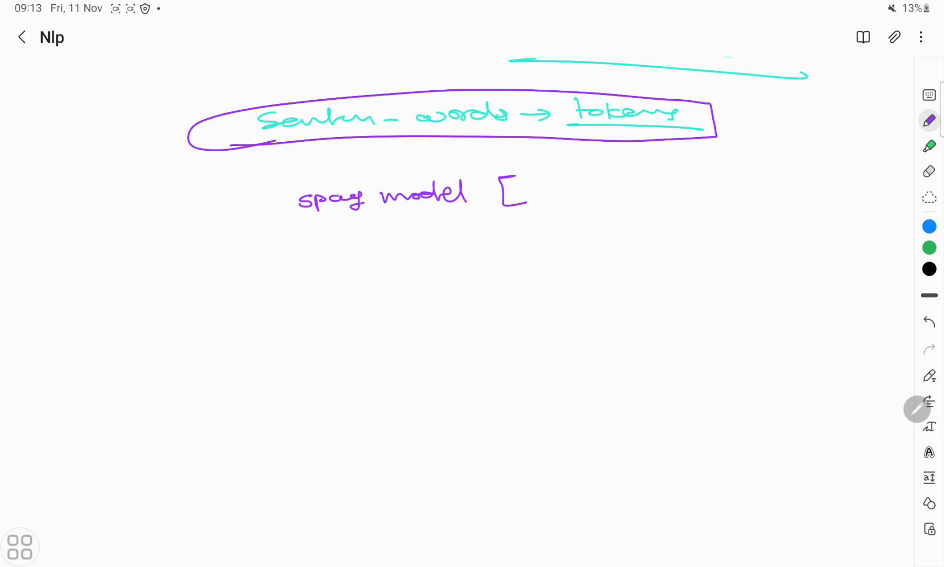
drag(753, 163, 768, 199)
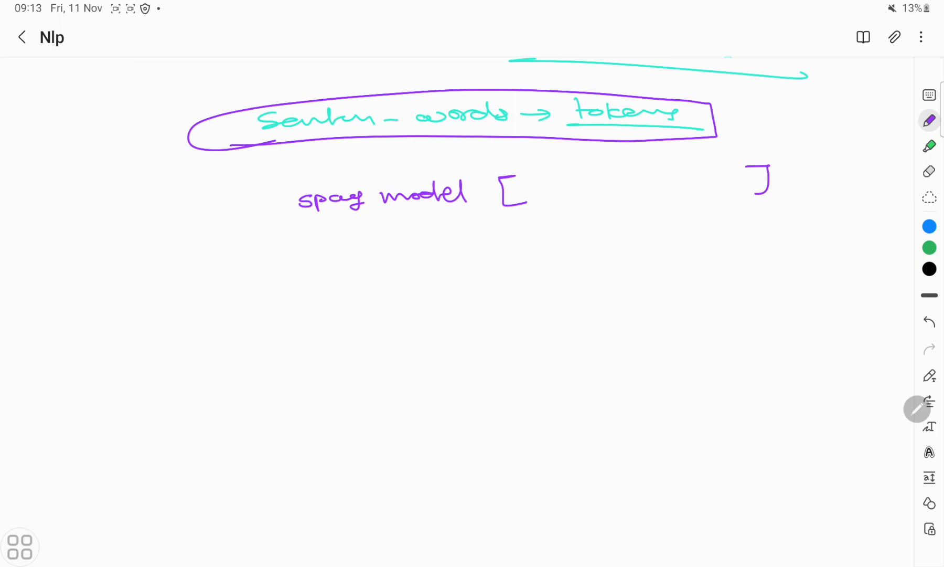
drag(539, 181, 548, 199)
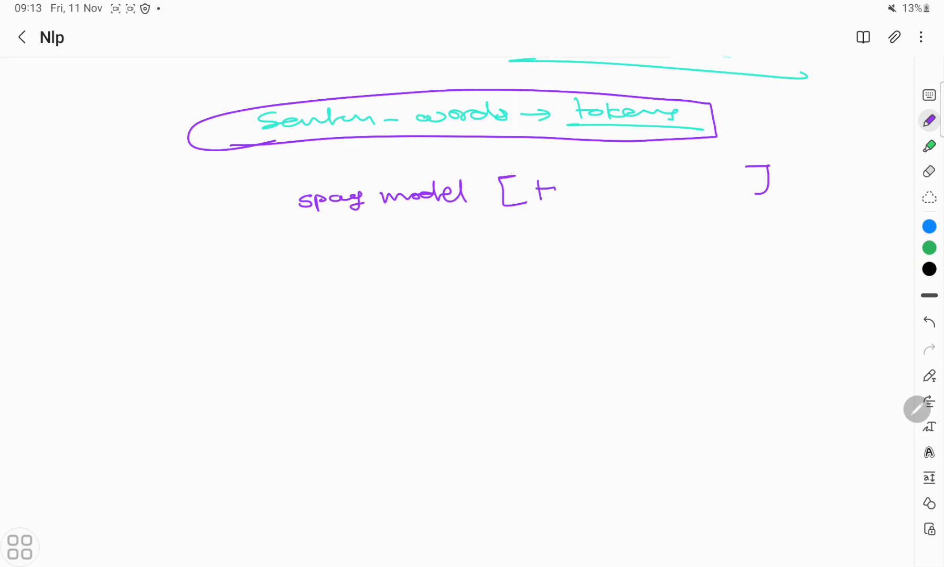
drag(539, 193, 642, 193)
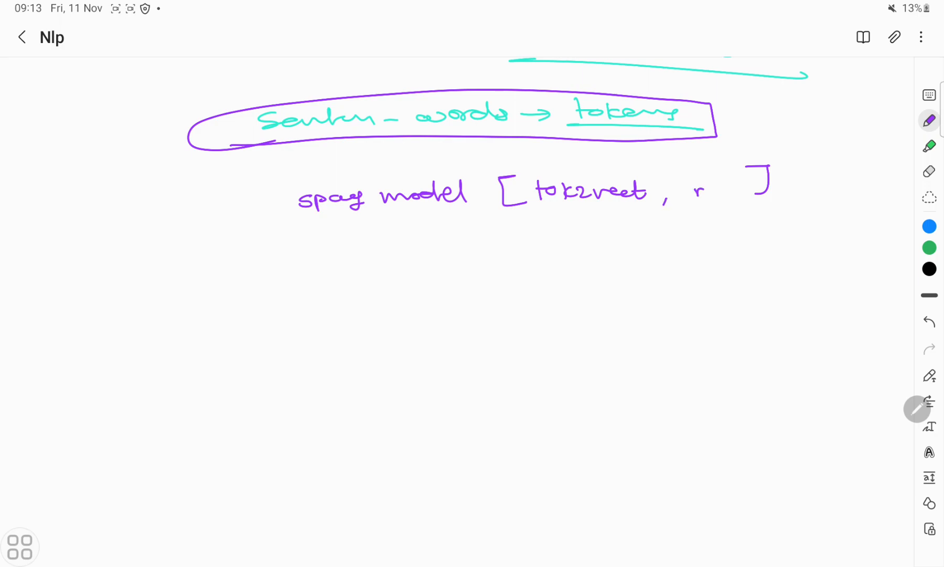
drag(692, 193, 753, 205)
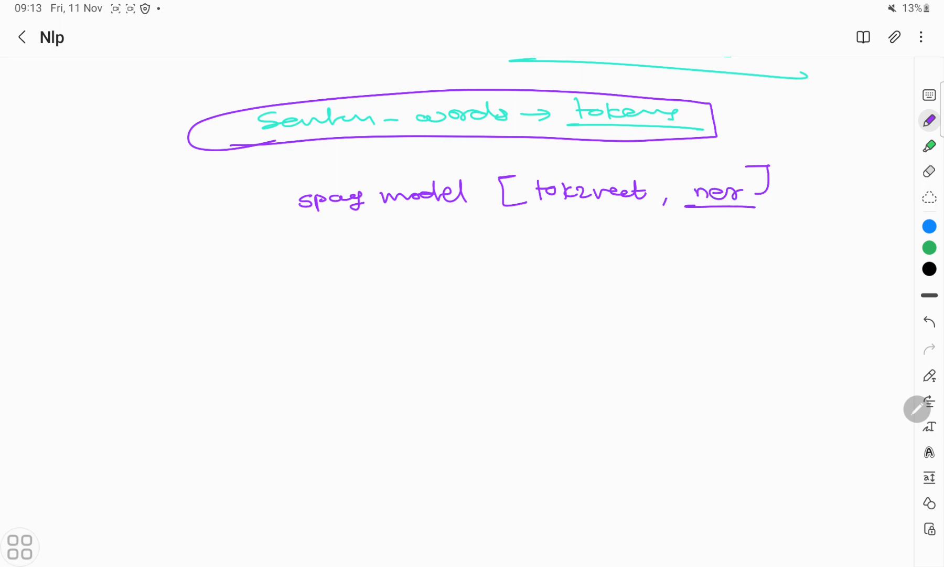
drag(530, 210, 654, 208)
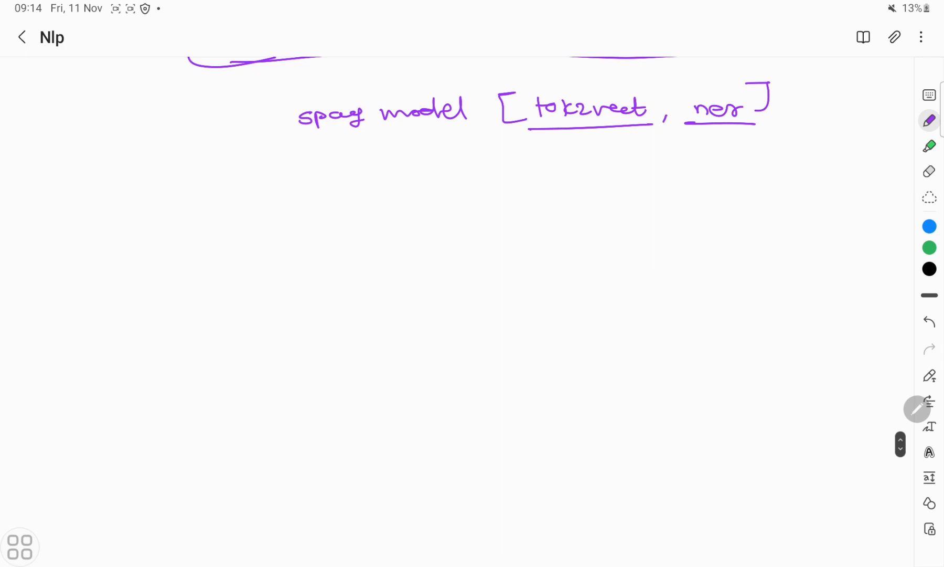
- Draw a purple box labelled tok2vec and switch the pen colour to green
drag(278, 159, 286, 184)
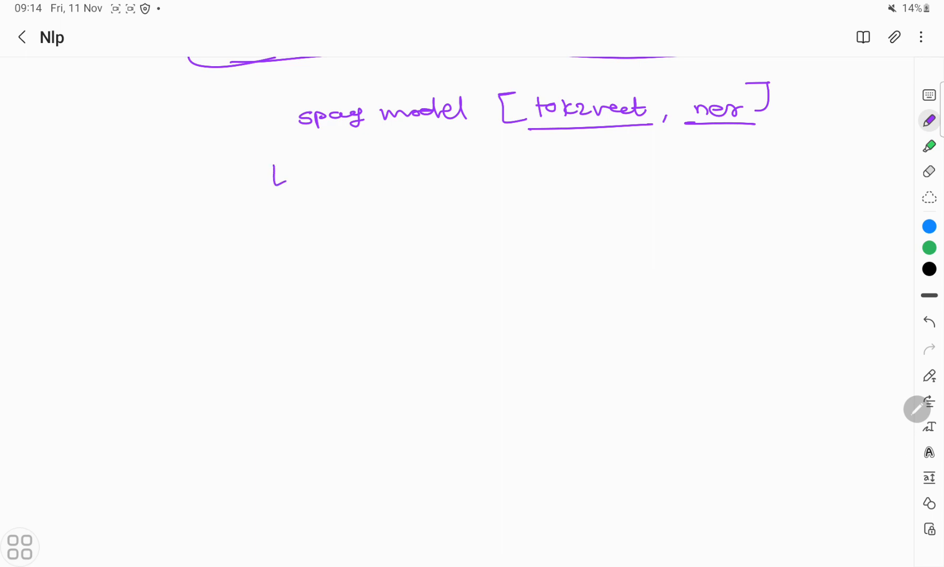
drag(283, 175, 394, 178)
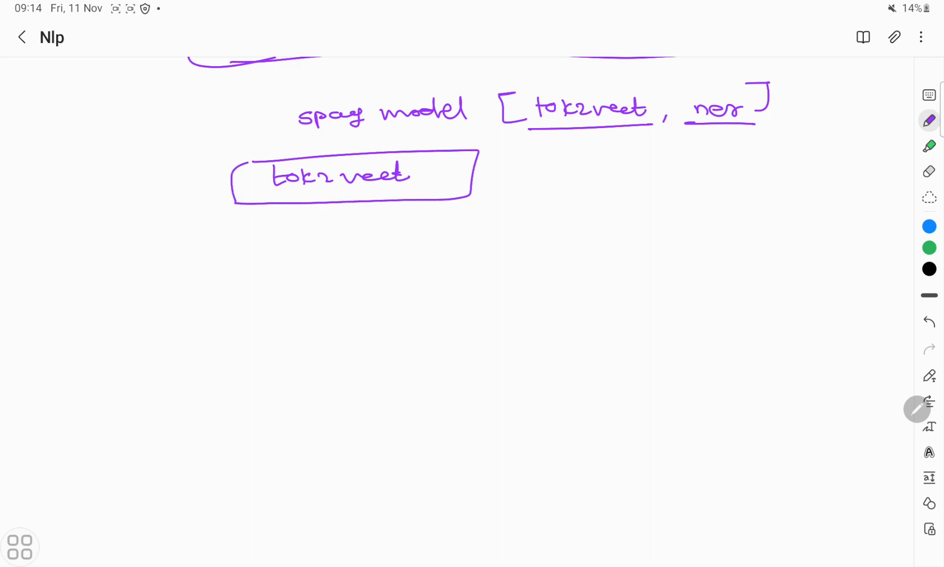
click(929, 121)
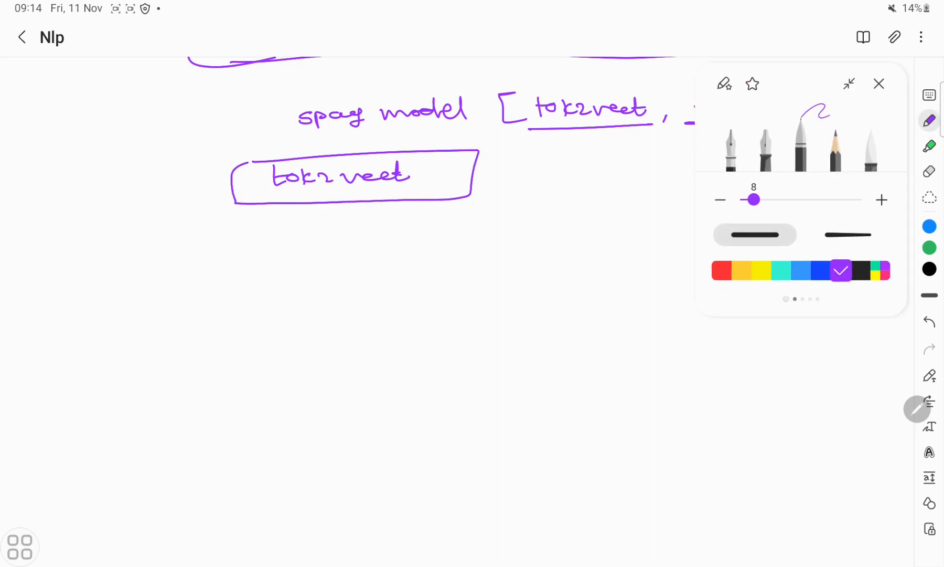
click(878, 84)
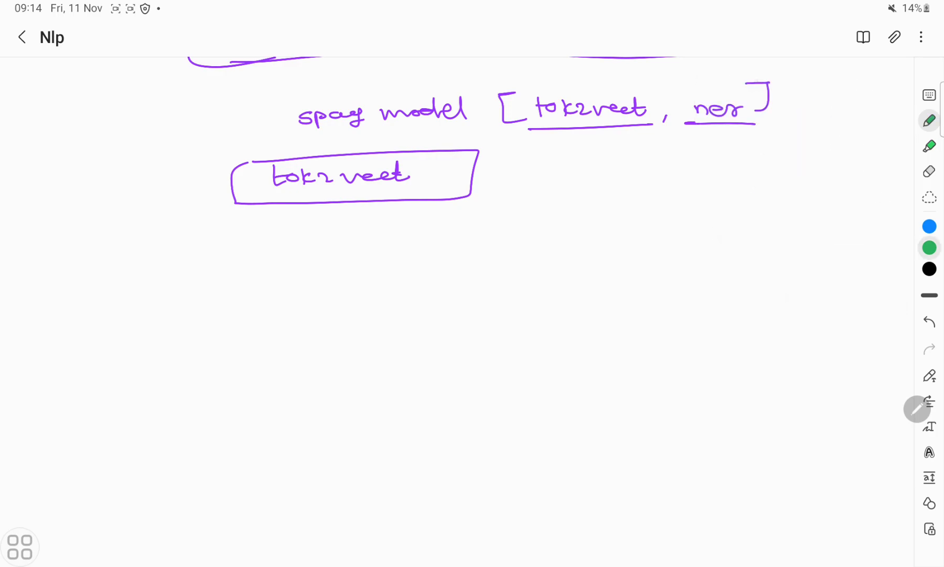
- Draw a green branching line under tok2vec and label the left branch 'embedding'
drag(330, 204, 330, 222)
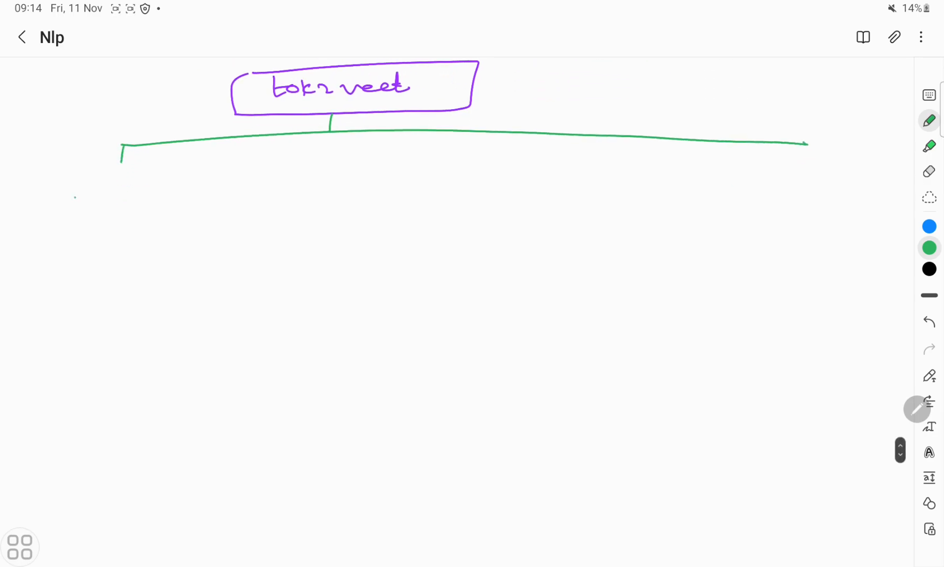
drag(72, 193, 154, 193)
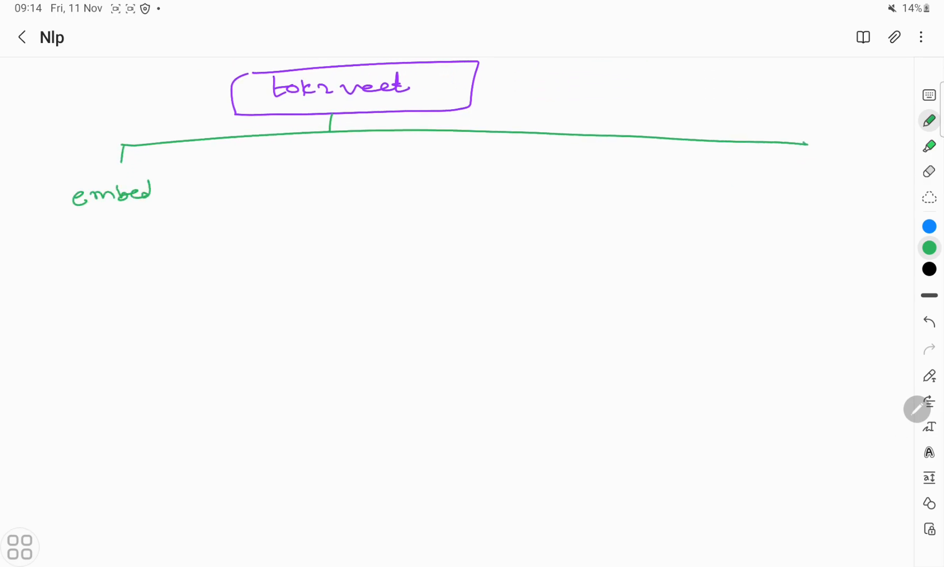
drag(153, 192, 208, 193)
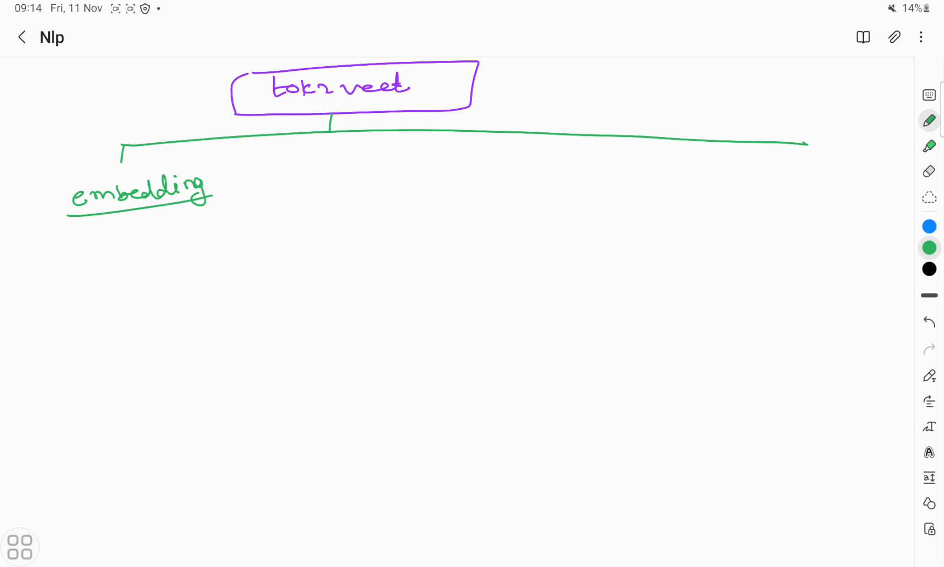
- List multi hash embedding and bpod embedding as dashed items, then start a blue encoding branch
drag(57, 240, 129, 240)
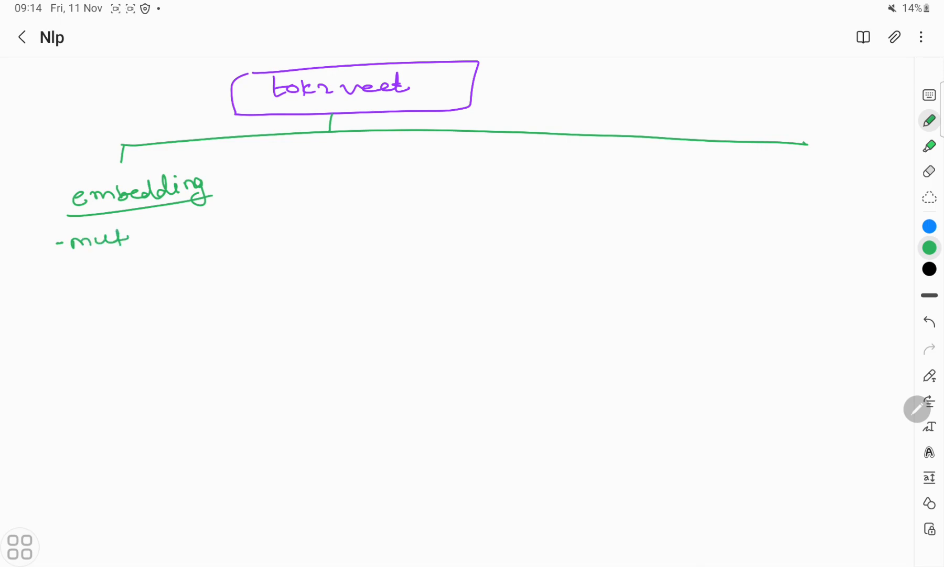
drag(121, 237, 180, 241)
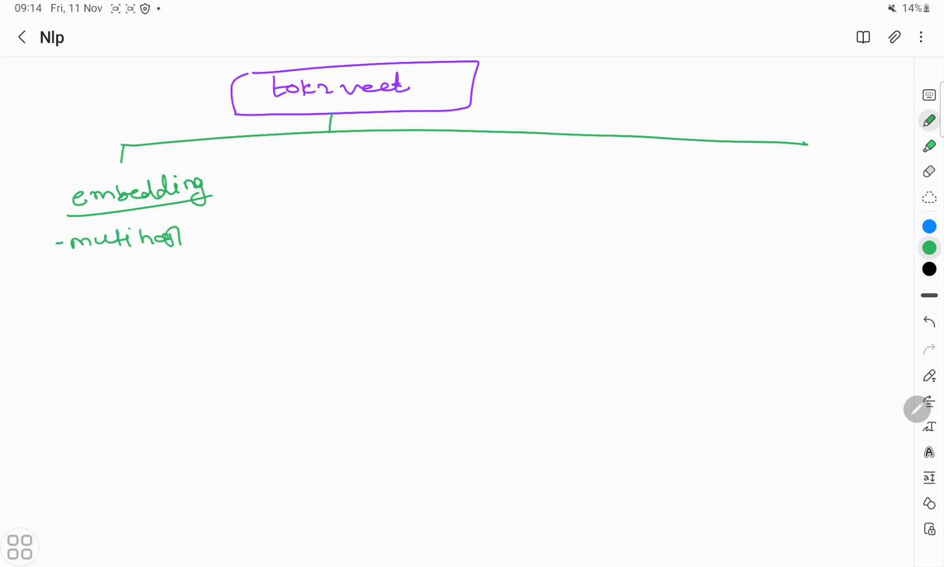
drag(180, 235, 277, 235)
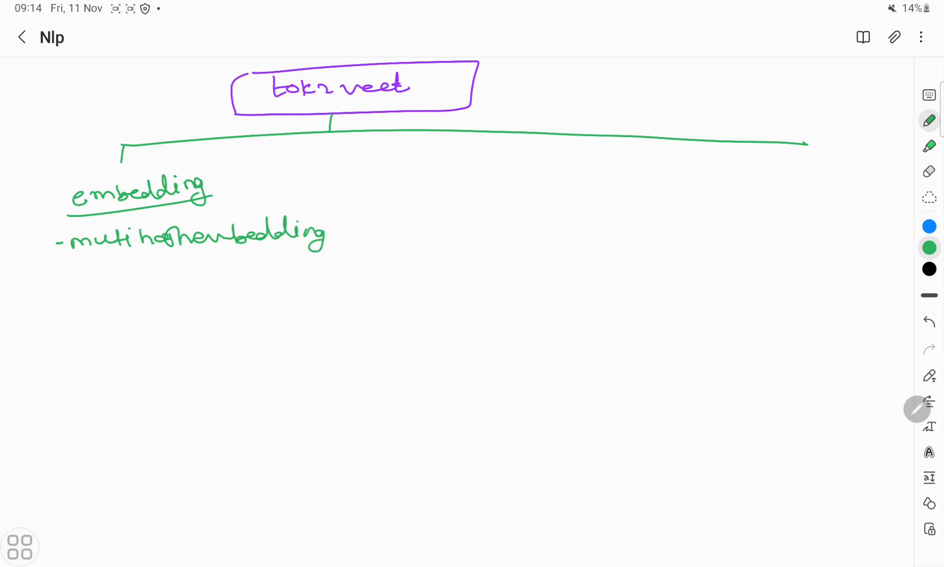
drag(57, 283, 68, 282)
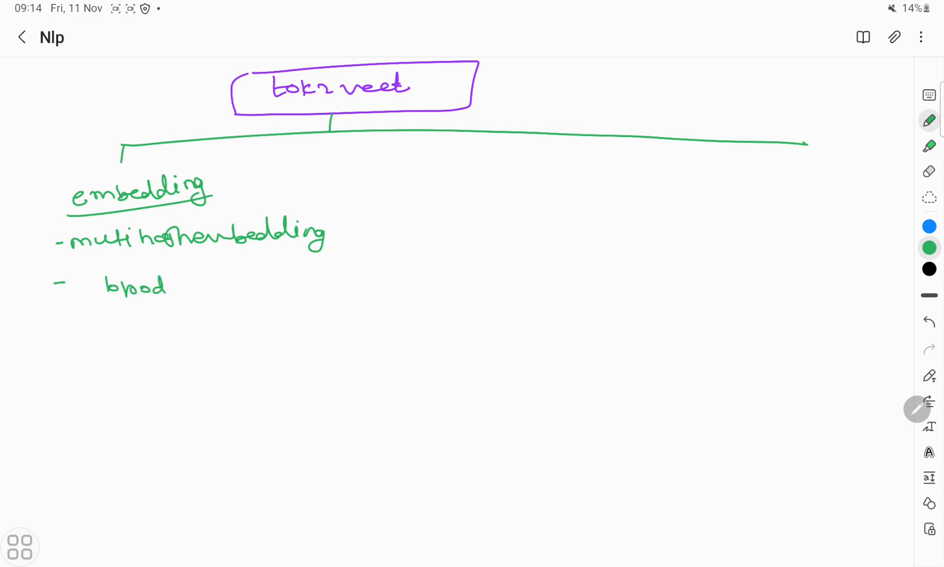
drag(168, 286, 261, 286)
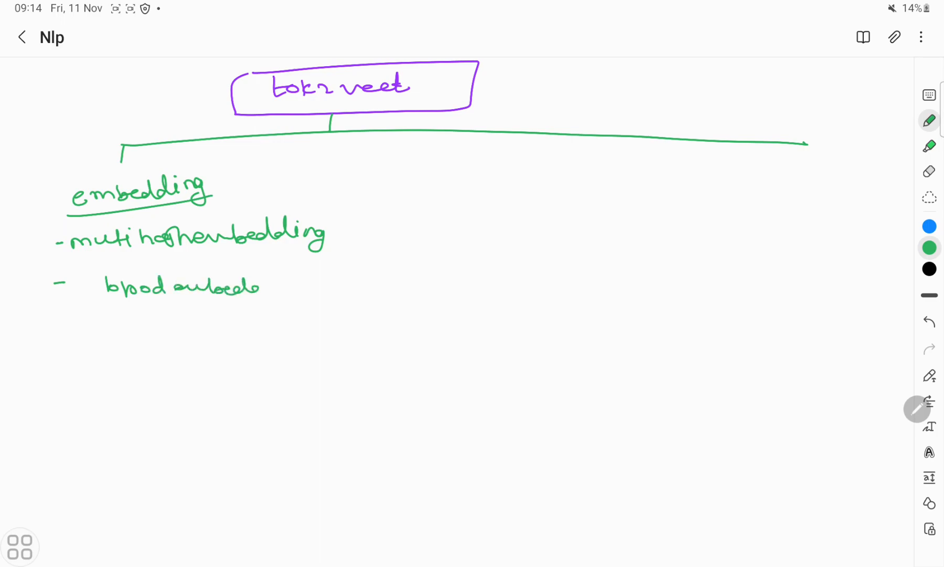
drag(261, 287, 295, 295)
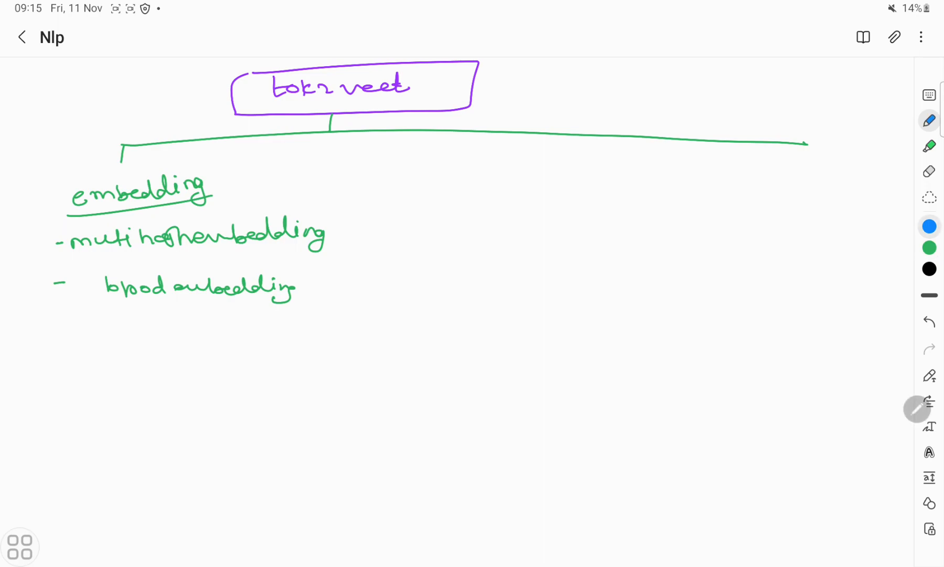
drag(400, 130, 388, 184)
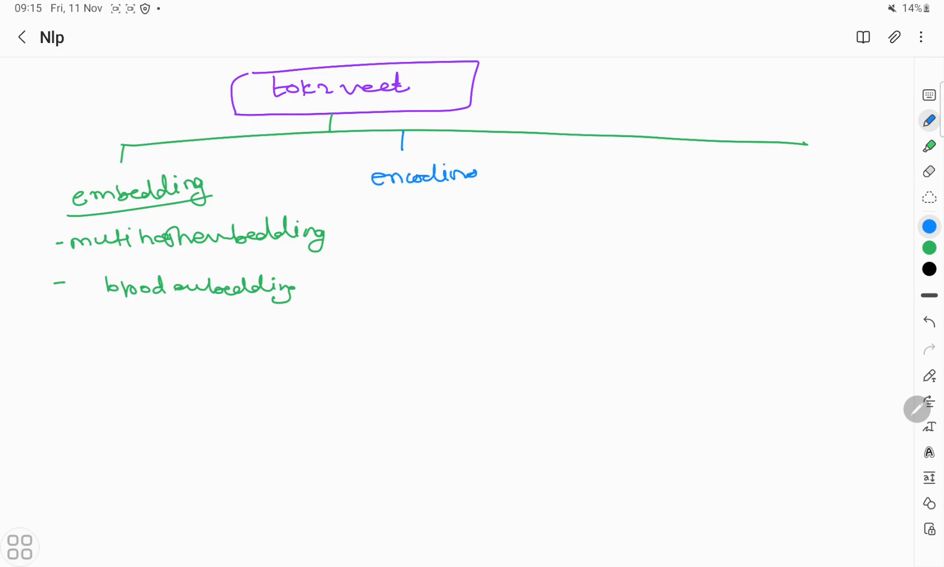
- Box 'encoding' in blue, add a long vertical line below, and write 'token'
text(g)
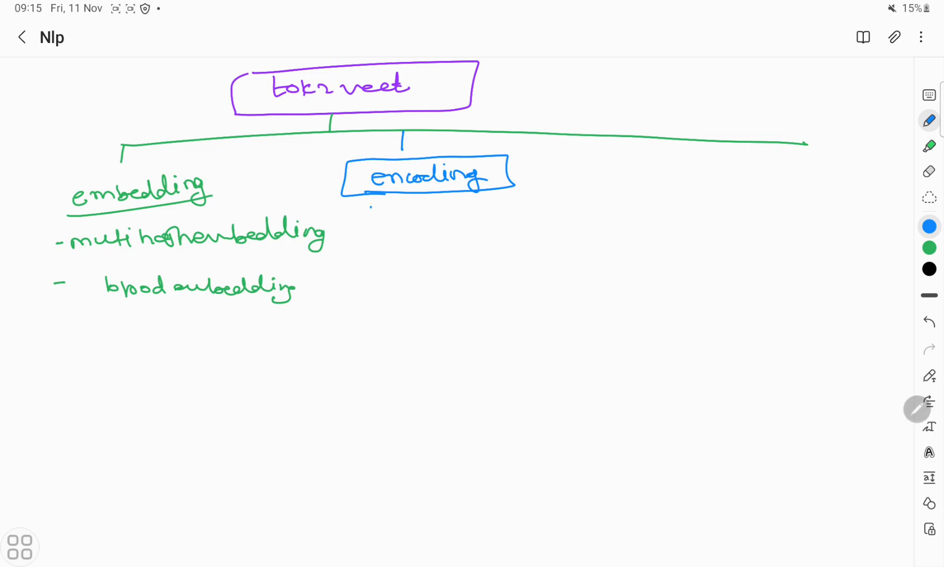
drag(371, 205, 372, 369)
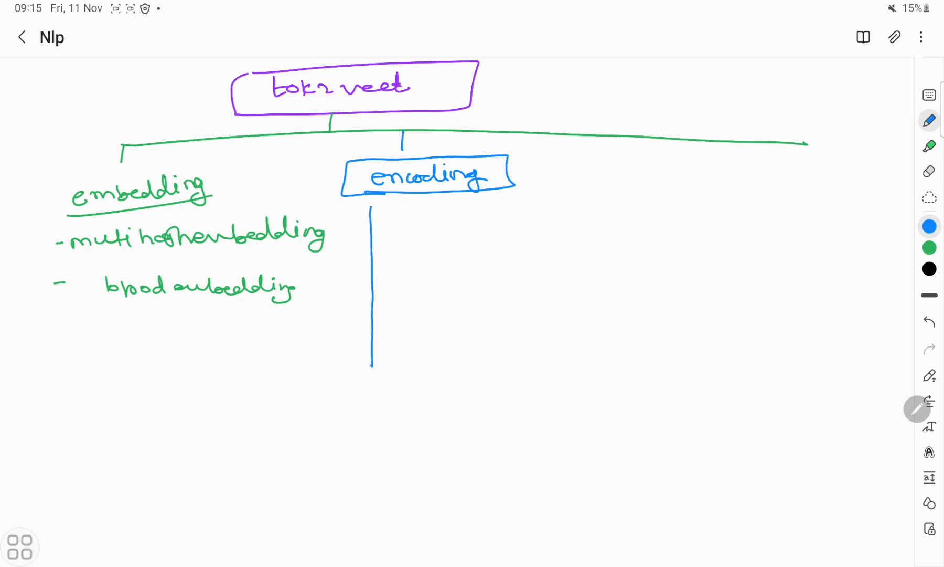
drag(431, 217, 440, 232)
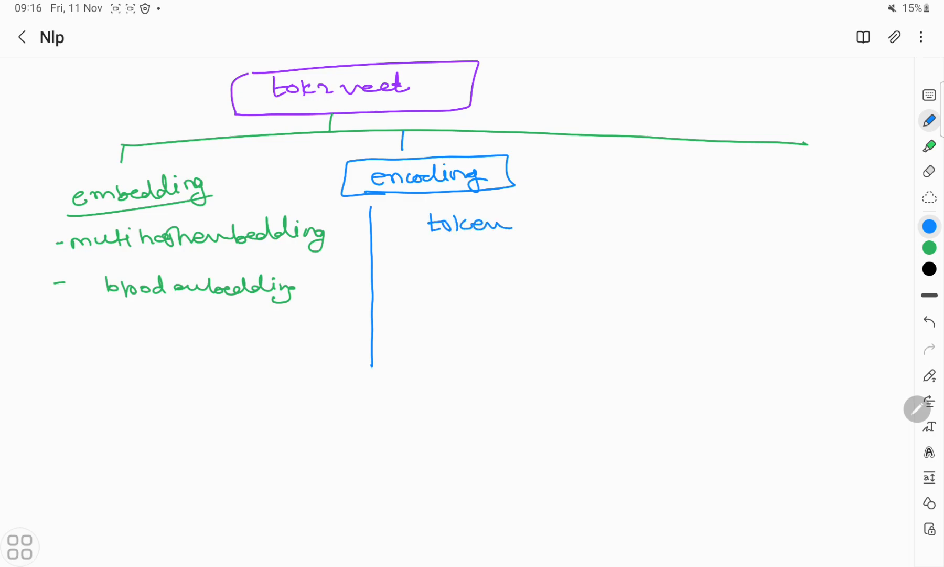
- Sketch a split under token with an underlined 'either bidirectional RNN / LSTM' note
drag(410, 256, 578, 252)
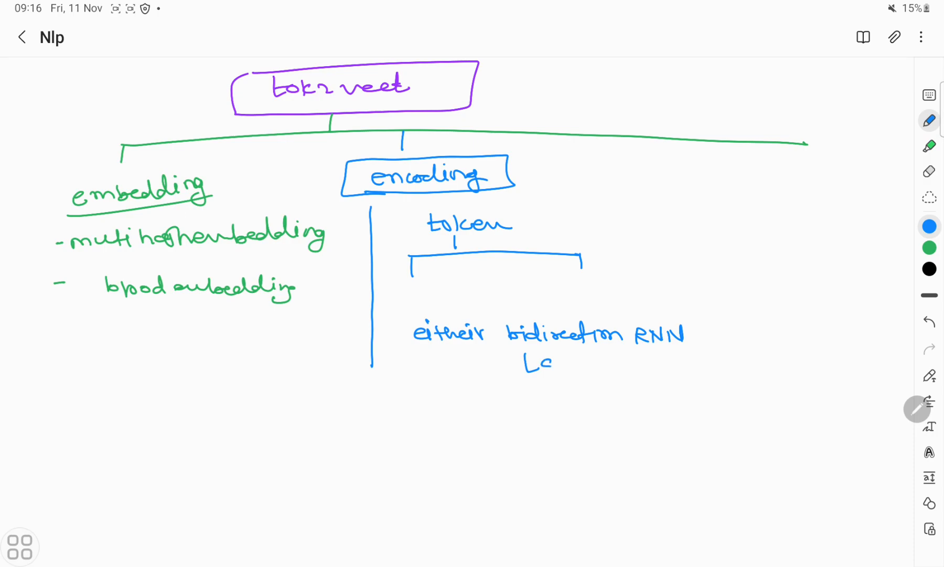
text(STM)
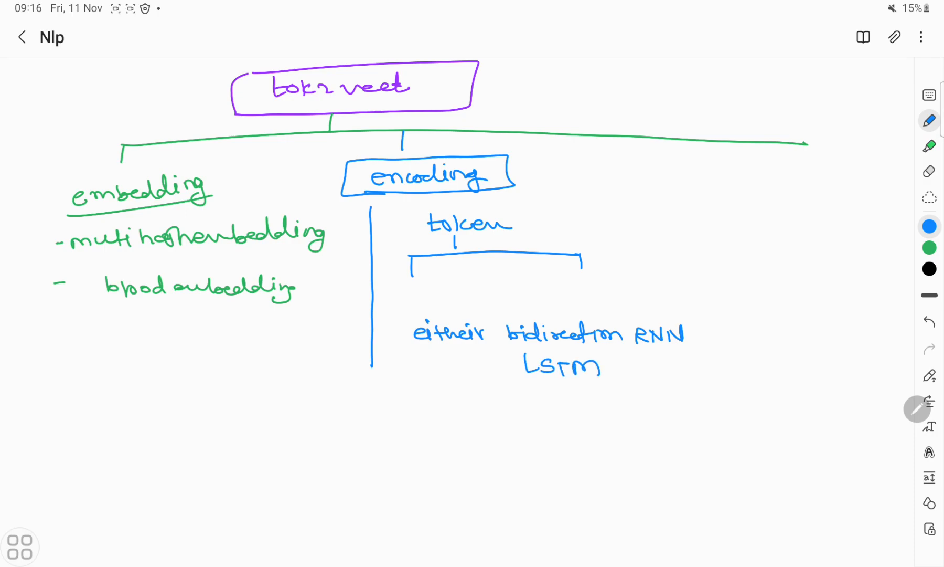
drag(501, 349, 710, 354)
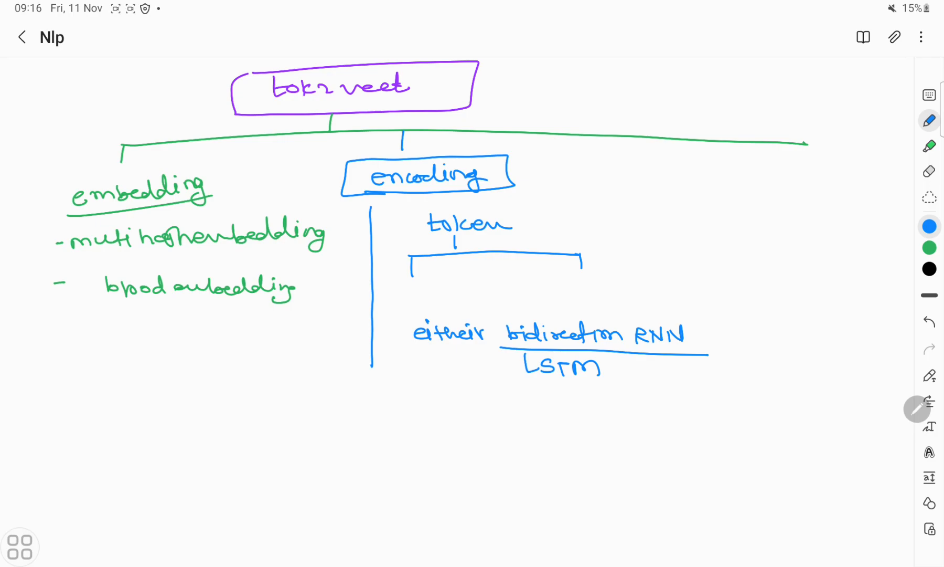
- Add opposing arrows, node circles and a pair of brackets below LSTM
drag(631, 283, 722, 282)
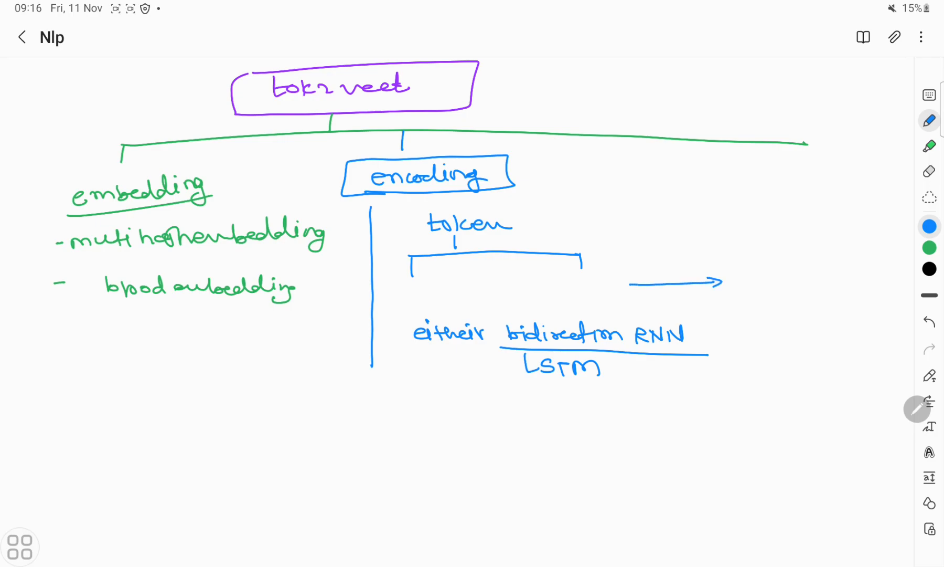
drag(594, 288, 527, 288)
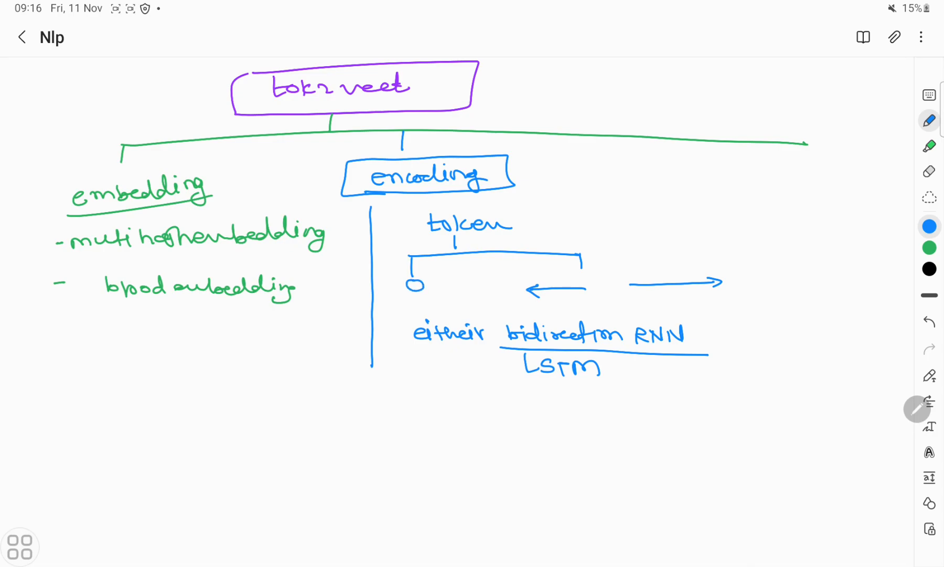
drag(563, 268, 578, 283)
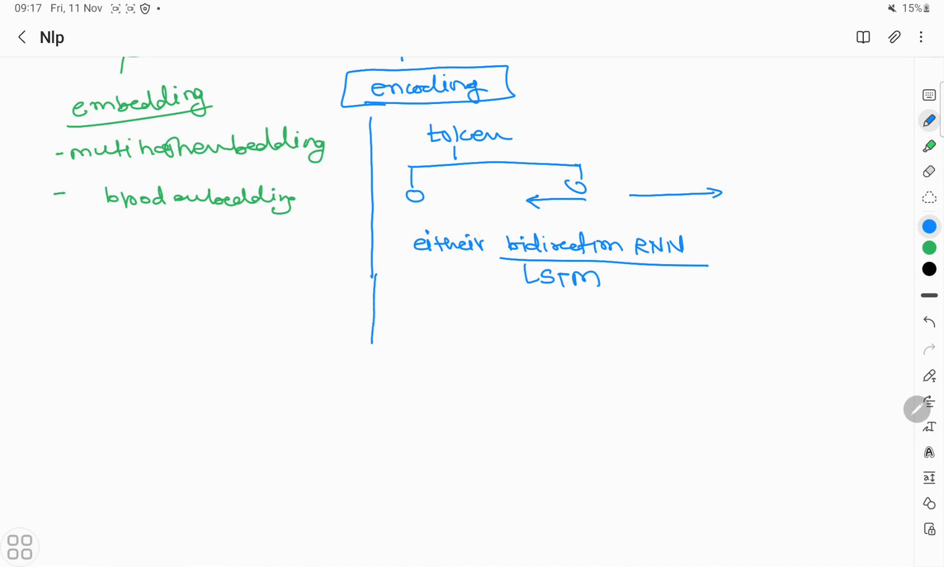
drag(464, 305, 448, 334)
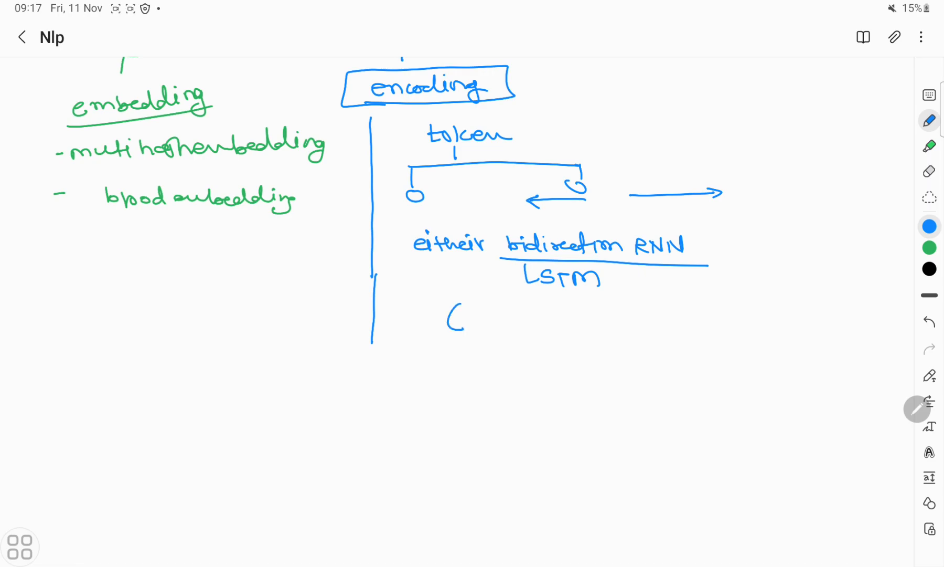
drag(560, 305, 570, 337)
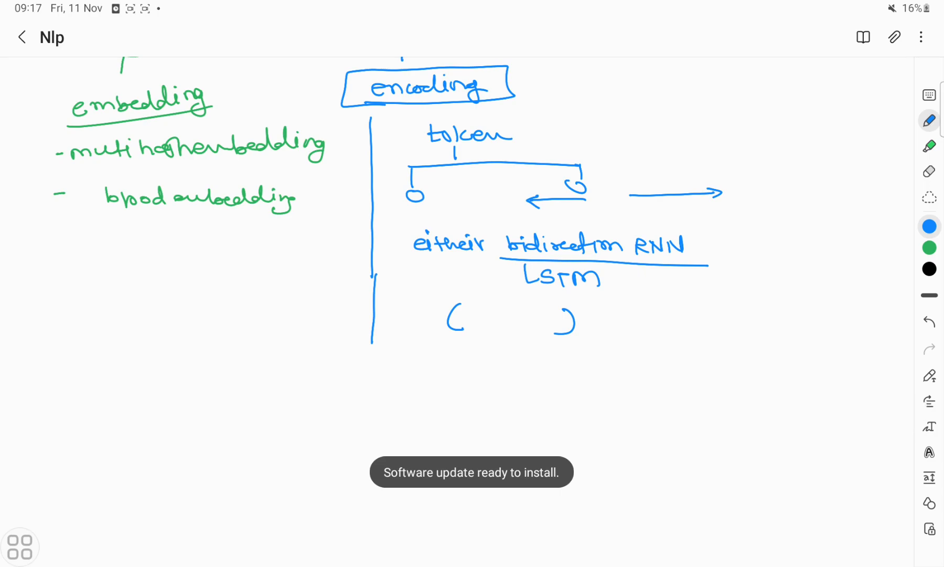
- Add a circled green 'self attention' branch with arrows and a 'class prediction' branch
scroll(down, 3)
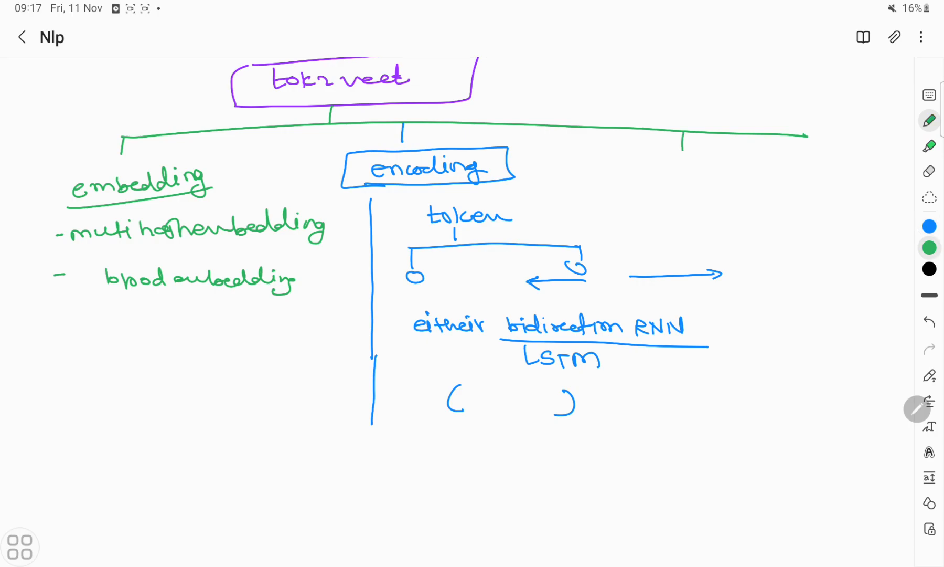
drag(653, 171, 689, 166)
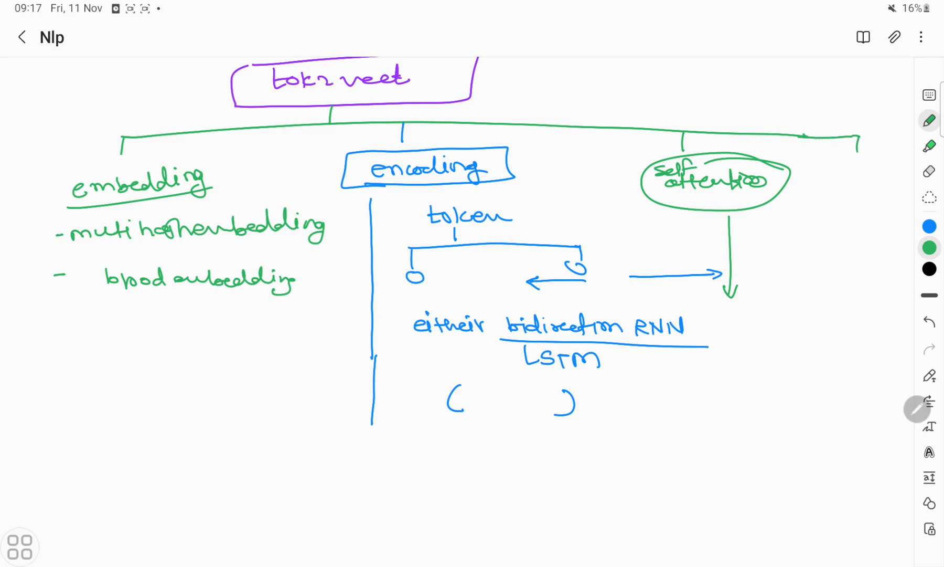
drag(837, 175, 859, 192)
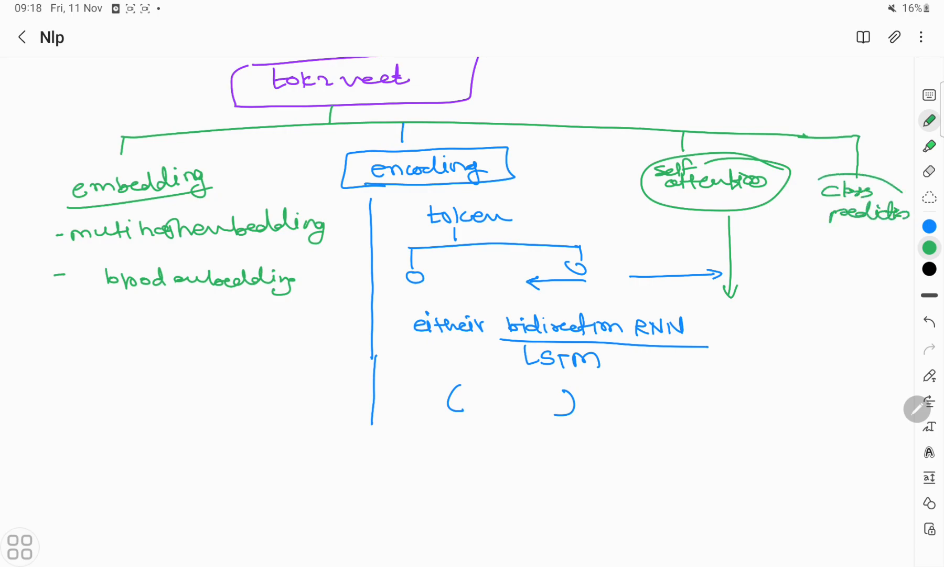
scroll(down, 3)
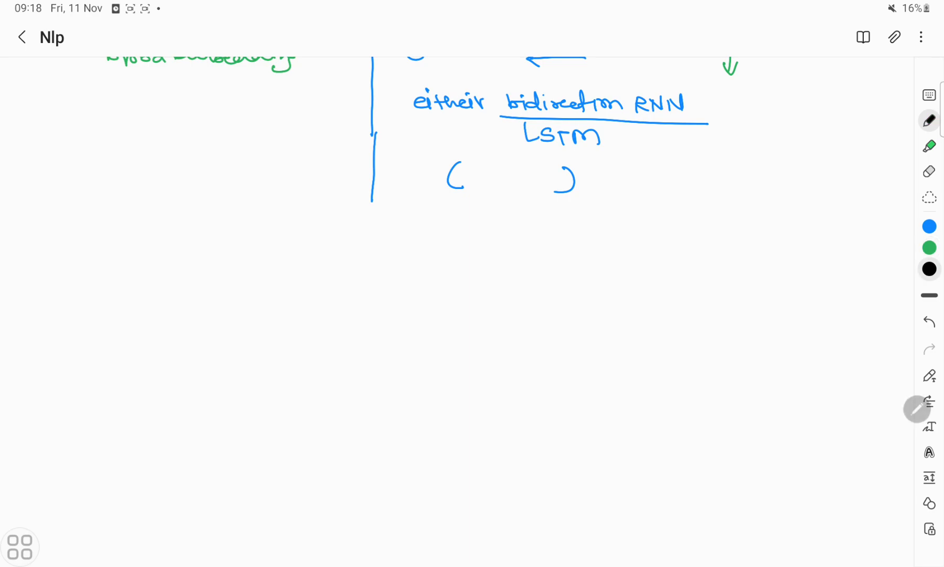
- Draw a black 'Clustering' tree: underlined token clustering with three circles, circled entity with two
drag(415, 270, 488, 270)
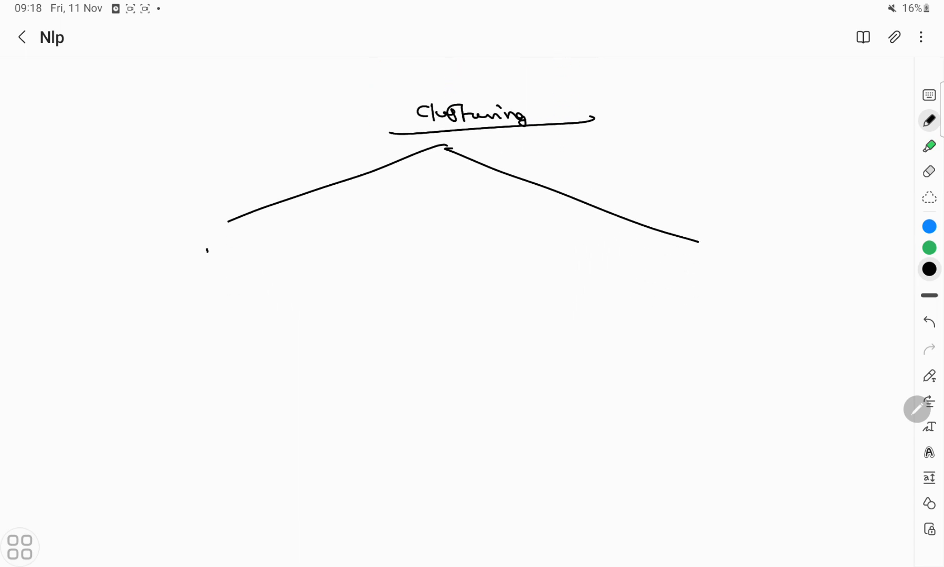
drag(208, 253, 301, 253)
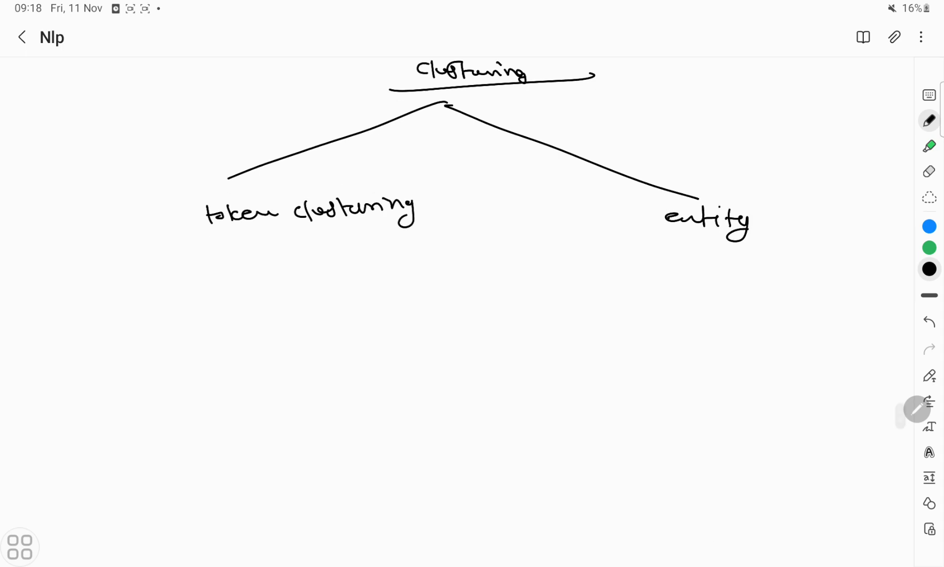
scroll(down, 3)
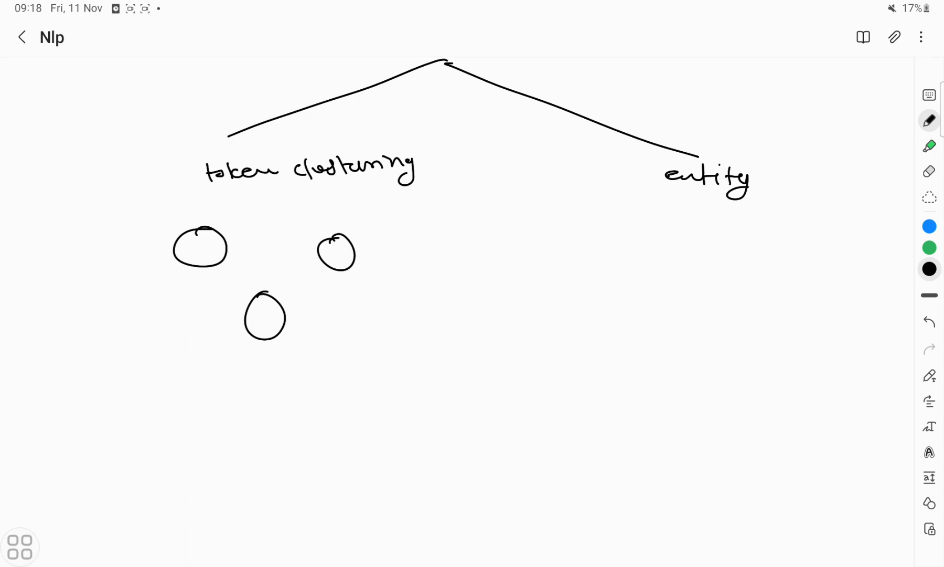
drag(213, 192, 386, 183)
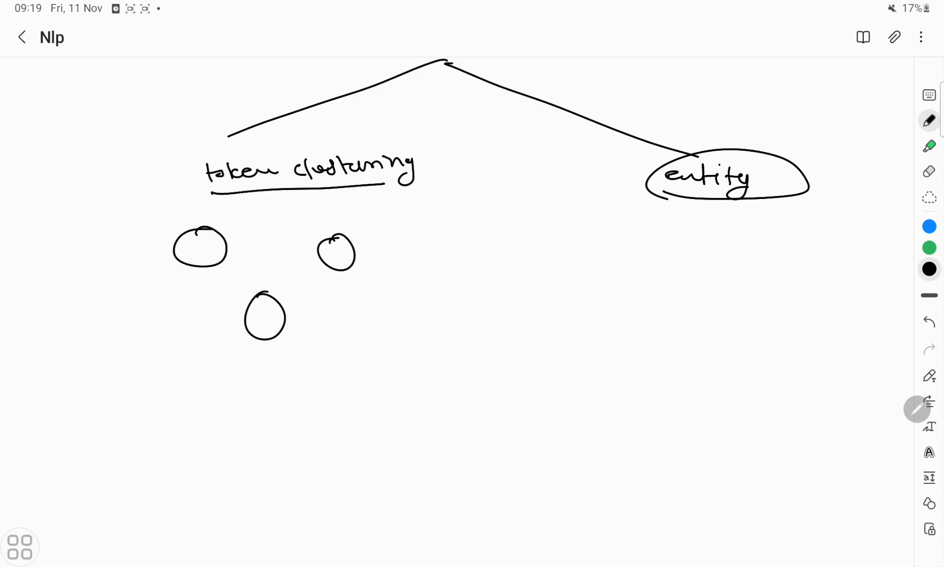
drag(620, 241, 675, 282)
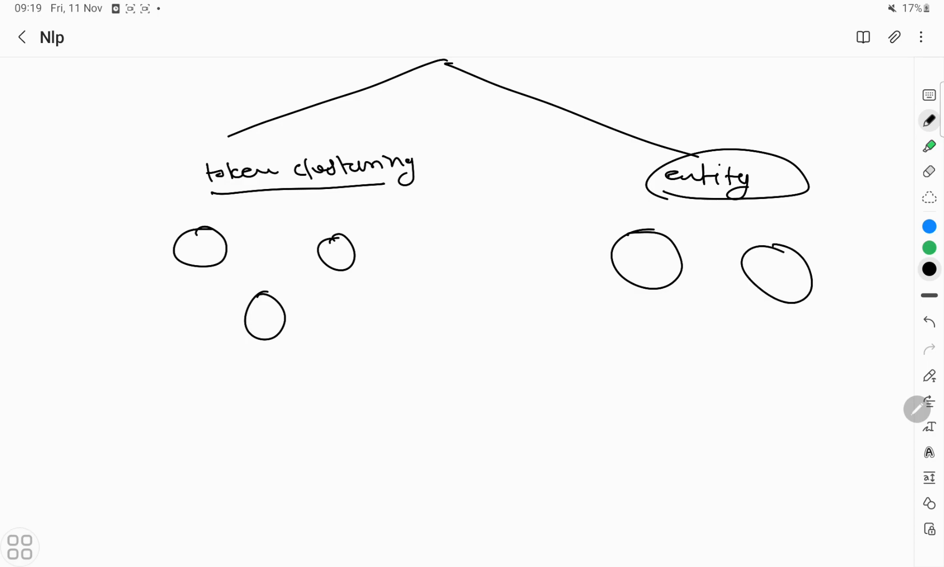